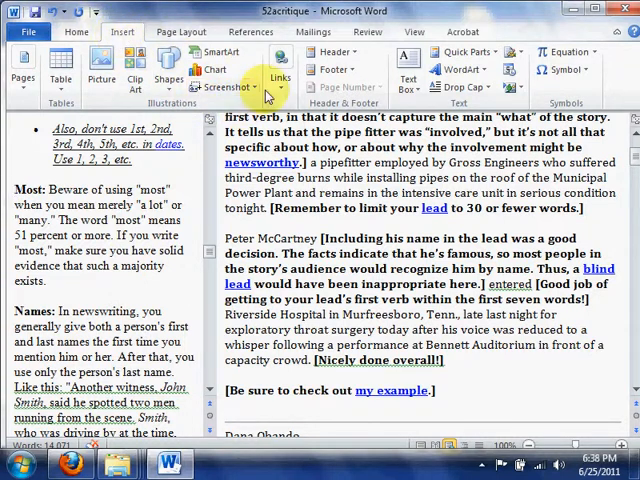
Insert a bookmark named 'Most' at the Most paragraph in the tips pane
click(280, 72)
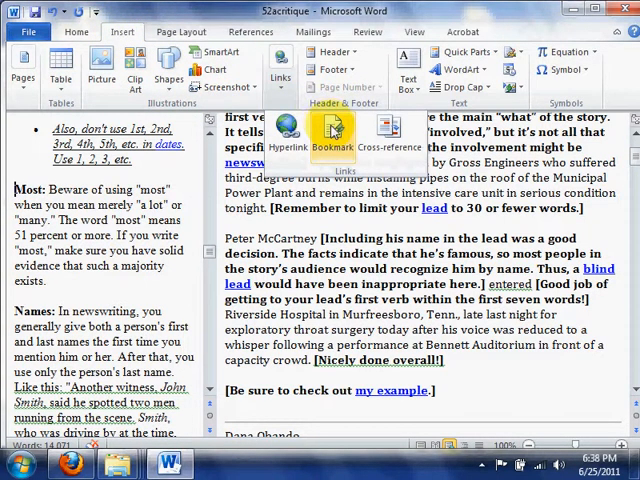
click(333, 130)
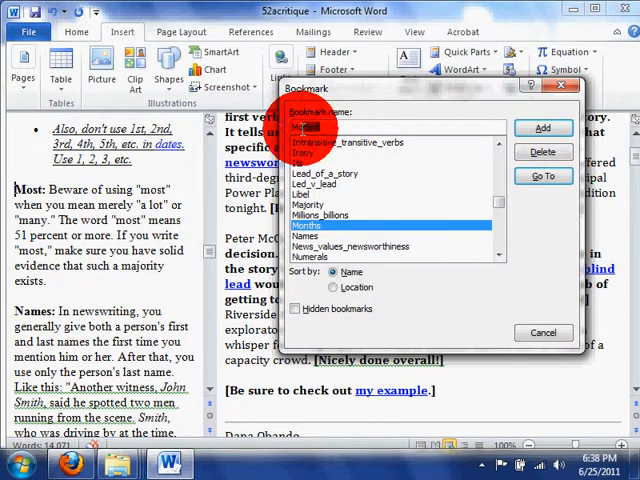
text(Mo)
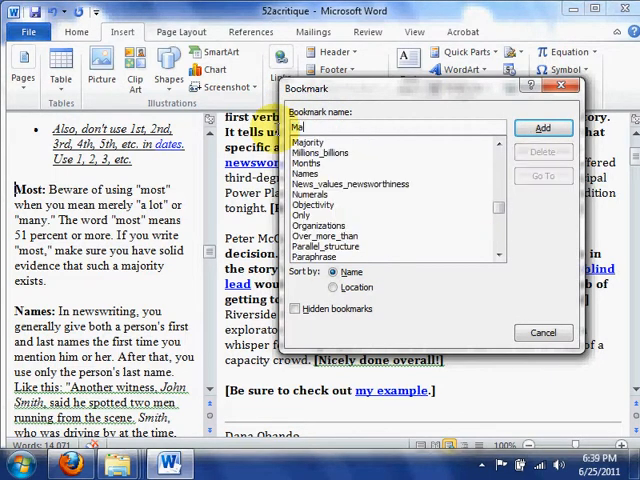
text(Most)
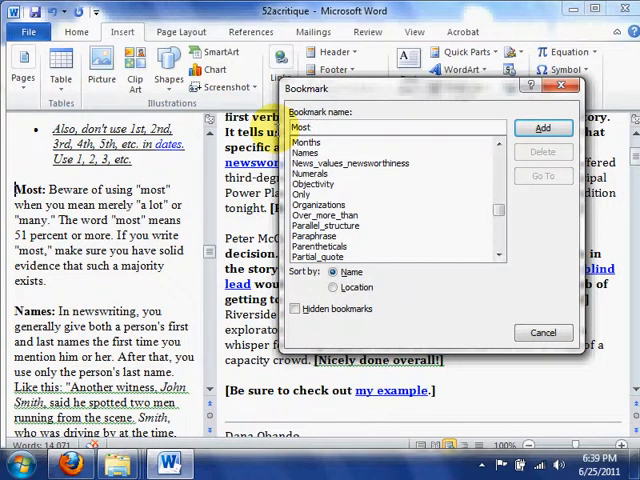
click(543, 128)
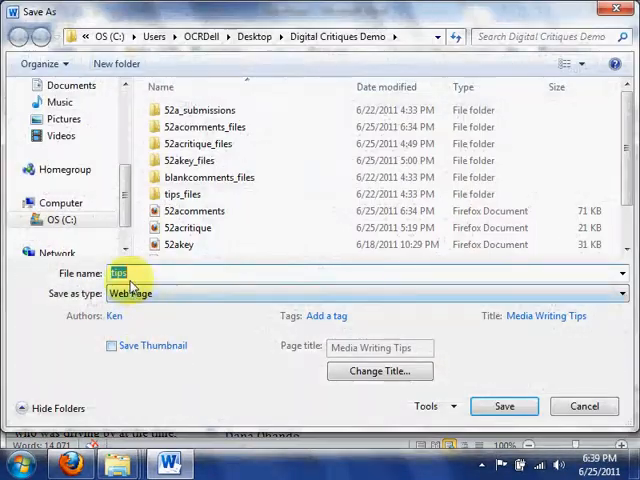
mouse_move(505, 405)
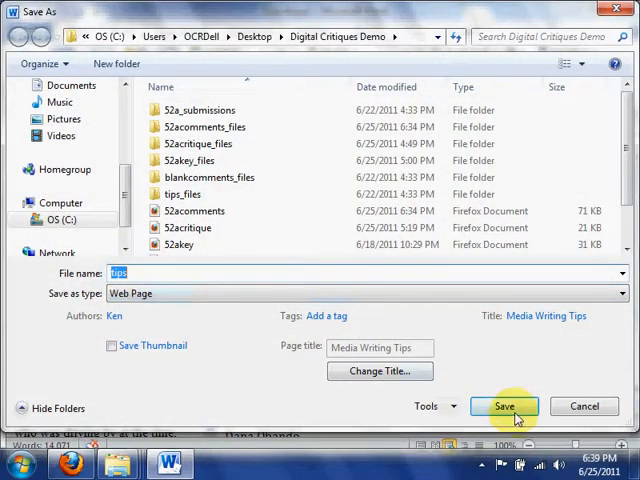
Confirm saving the document as a web page named 'tips'
click(509, 405)
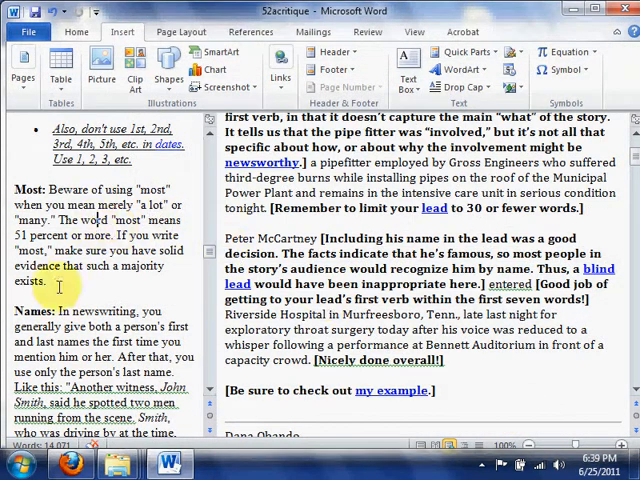
Select 'Murfreesboro' in the critique text and open the hyperlink dialog for it
drag(30, 189, 60, 285)
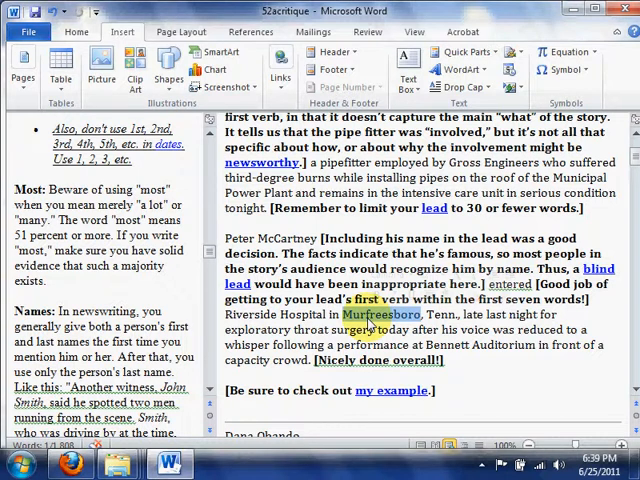
click(283, 78)
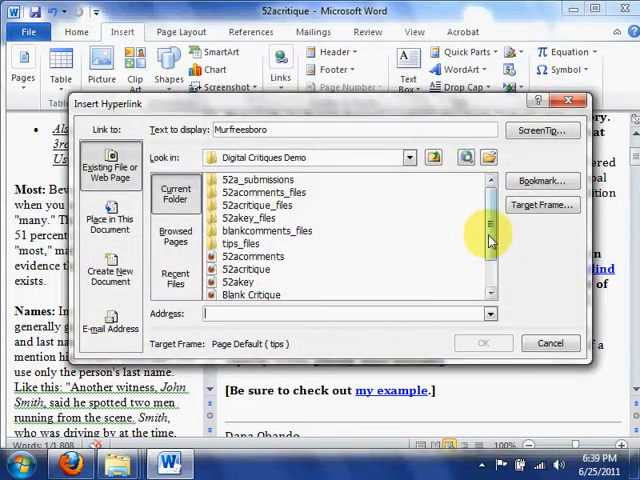
click(230, 281)
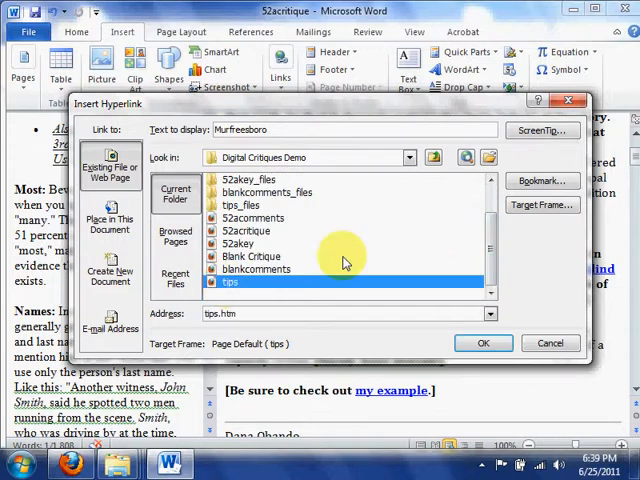
click(542, 180)
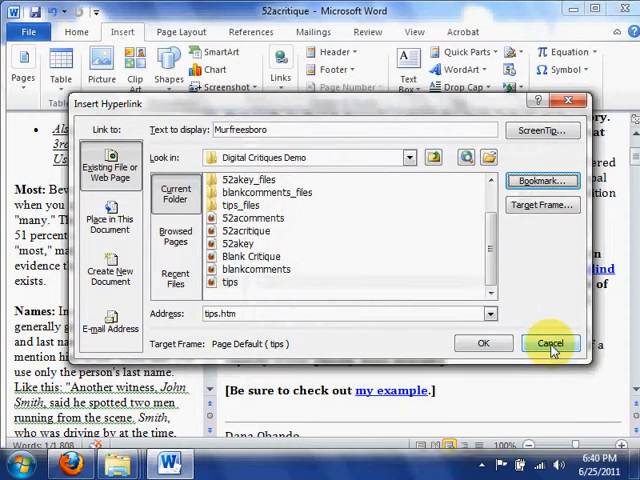
click(550, 343)
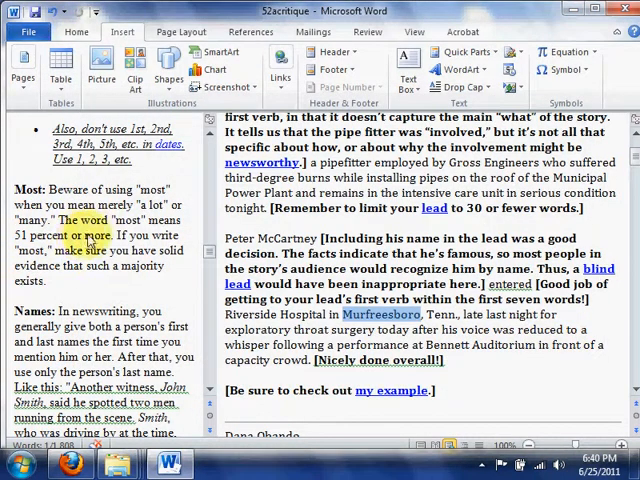